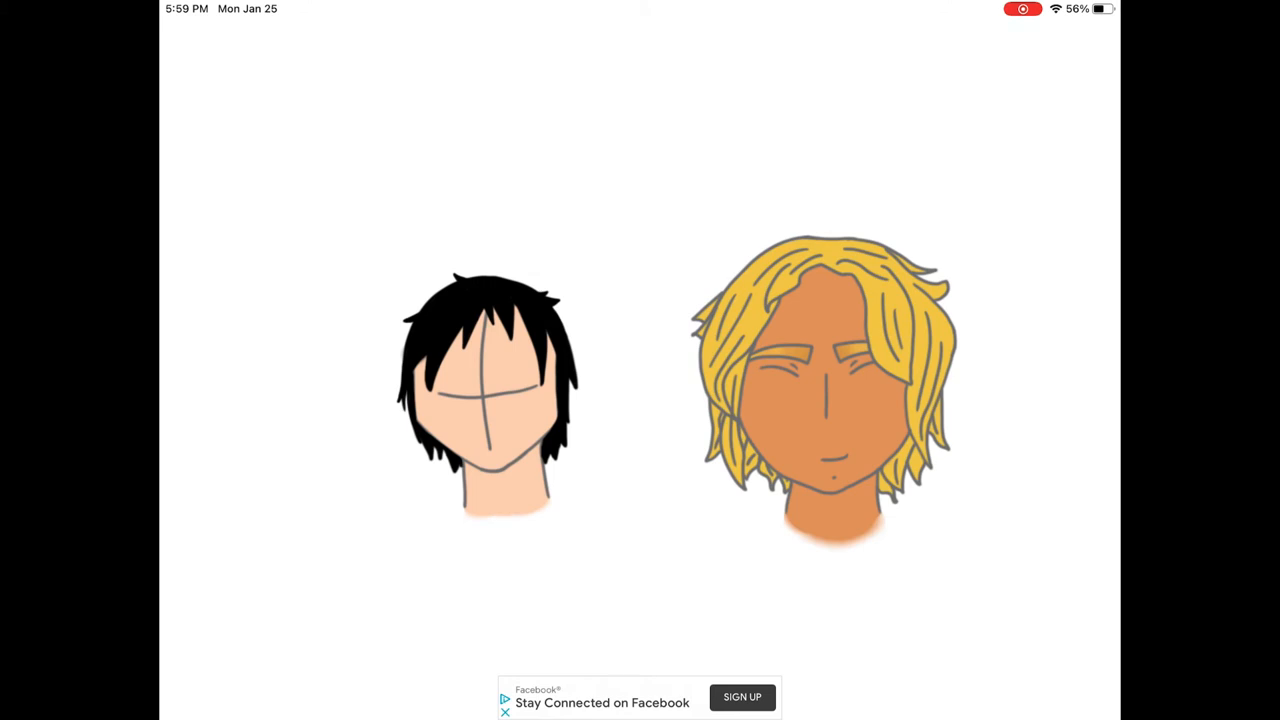
- Place the grey eyes and eyebrows along the guideline on the black-haired face
drag(440, 385, 540, 385)
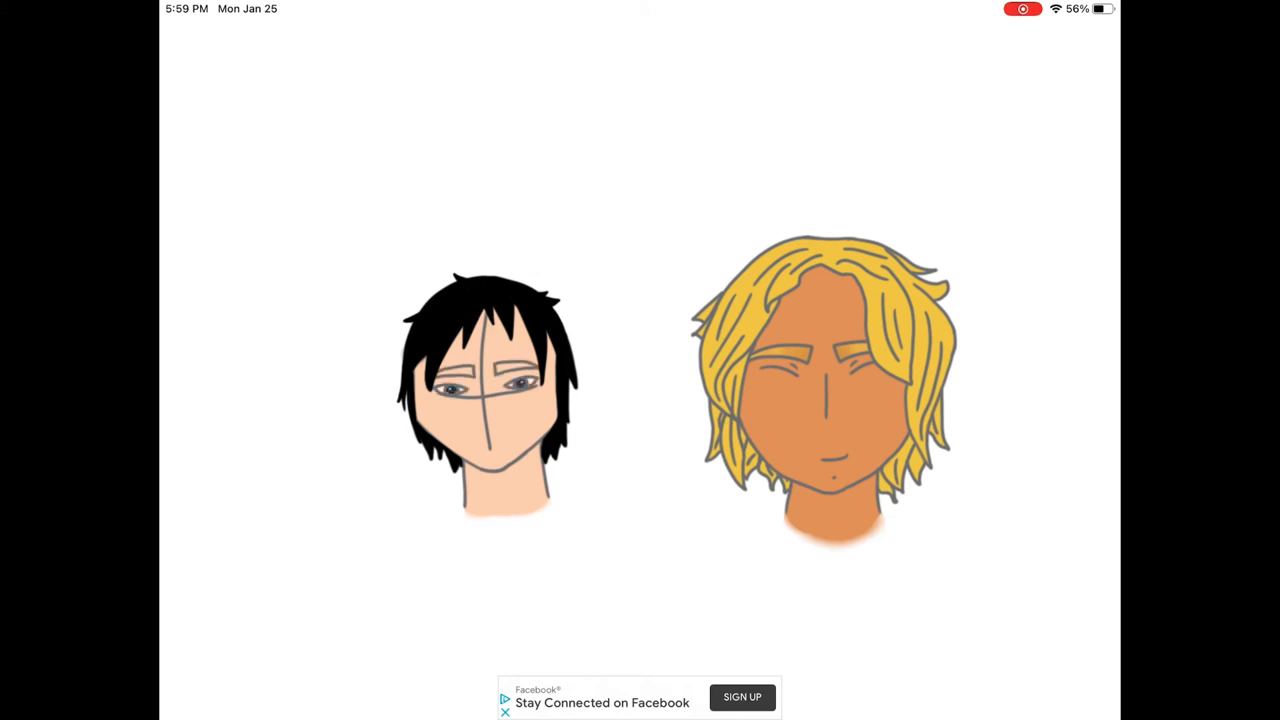